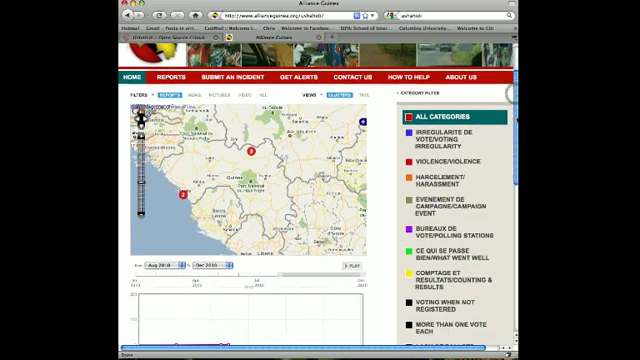
Browse the public map page down to the Incidents list, then go to the /admin login.
scroll("down", 3)
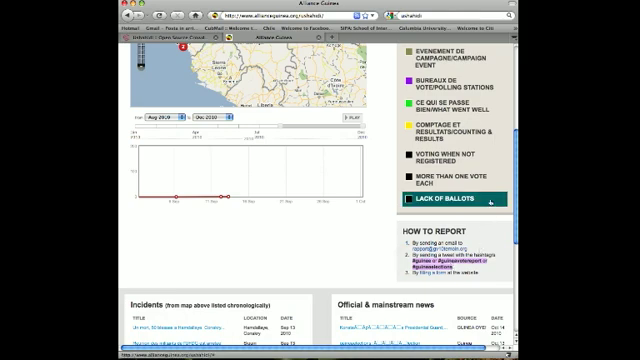
left_click(444, 202)
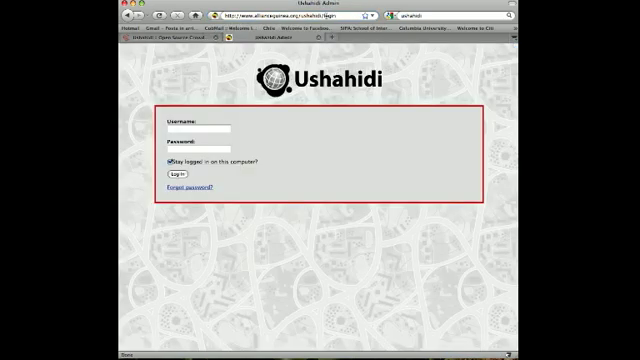
Enter the admin username and password and log in to the dashboard.
left_click(200, 128)
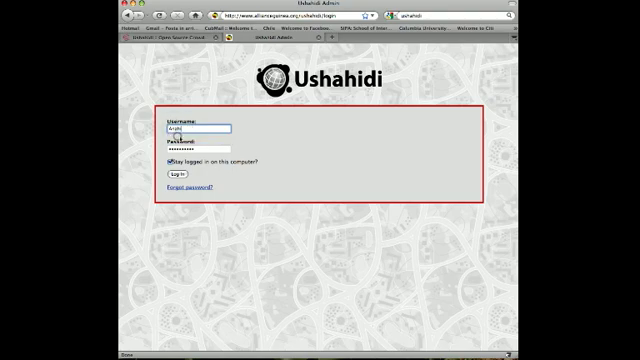
mouse_move(230, 186)
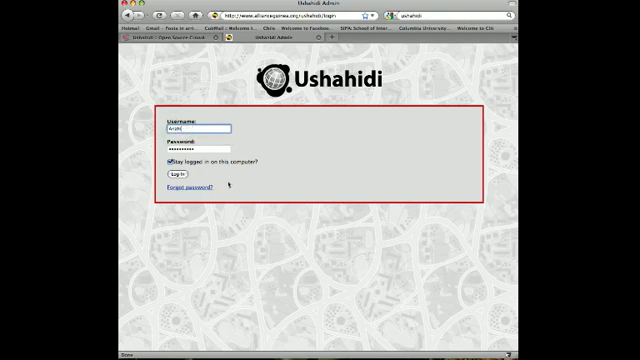
left_click(176, 174)
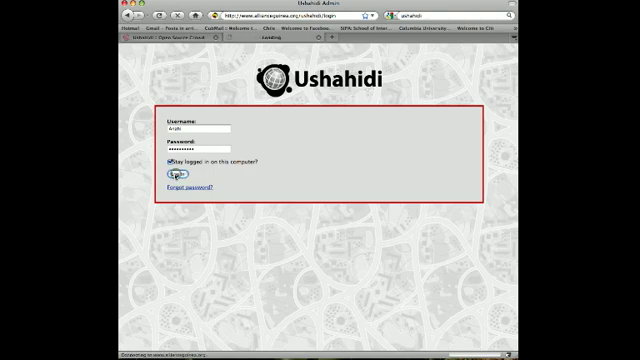
left_click(176, 176)
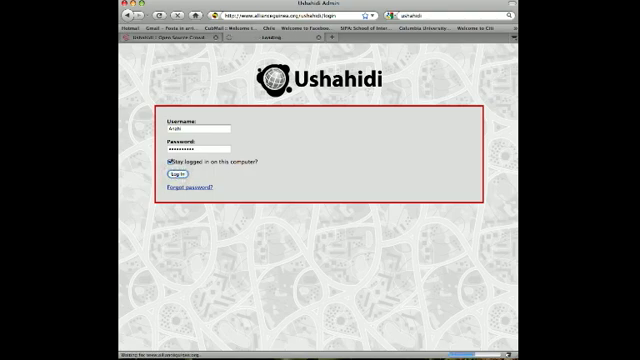
left_click(176, 174)
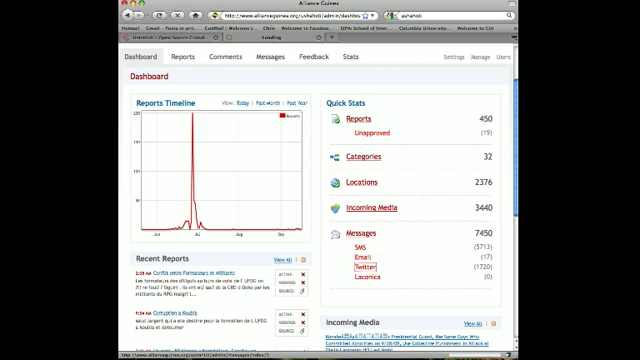
Go to Messages > Twitter and scroll through the waiting tweets in the inbox.
left_click(364, 270)
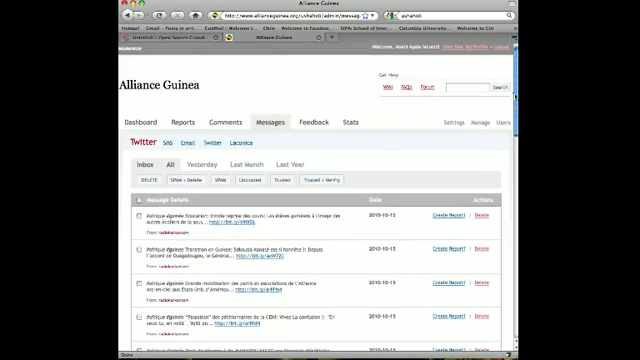
scroll("down", 3)
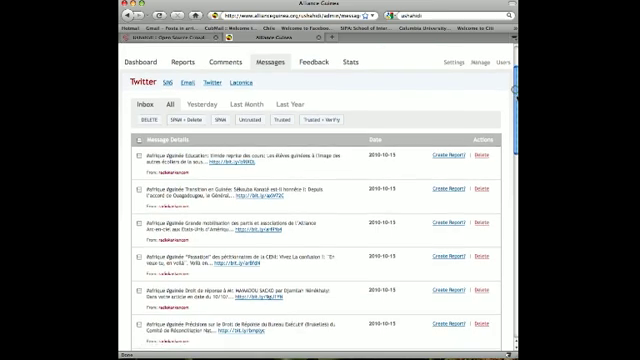
scroll("down", 3)
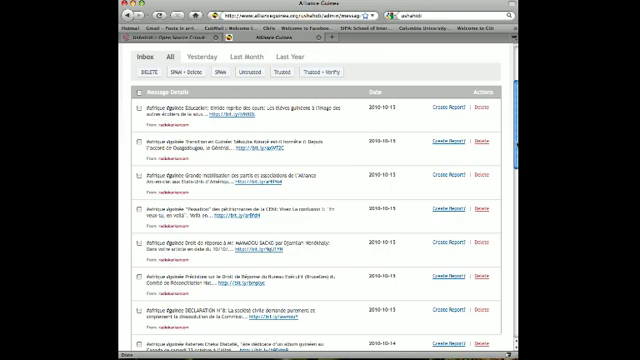
scroll("down", 3)
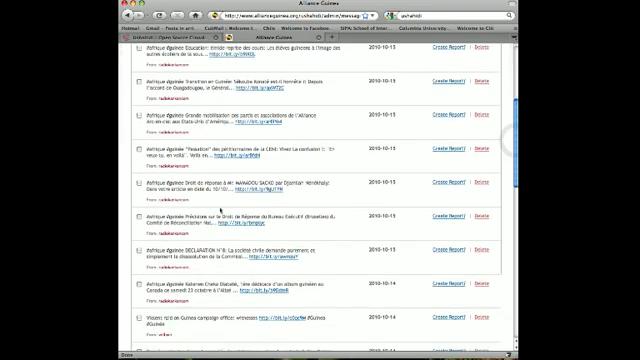
scroll("down", 3)
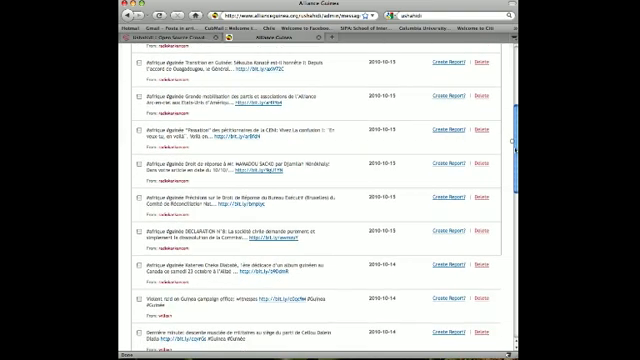
scroll("down", 3)
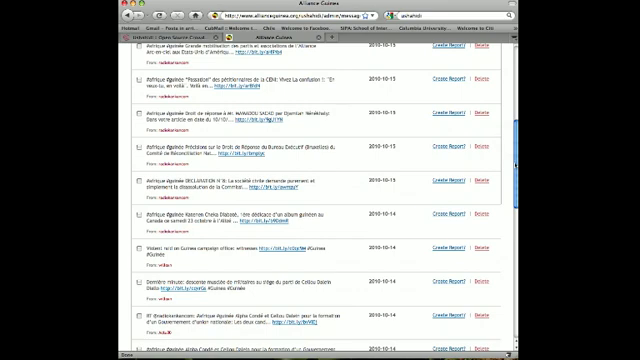
mouse_move(260, 280)
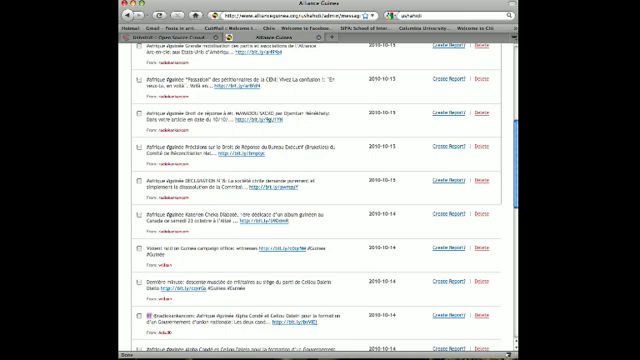
scroll("up", 3)
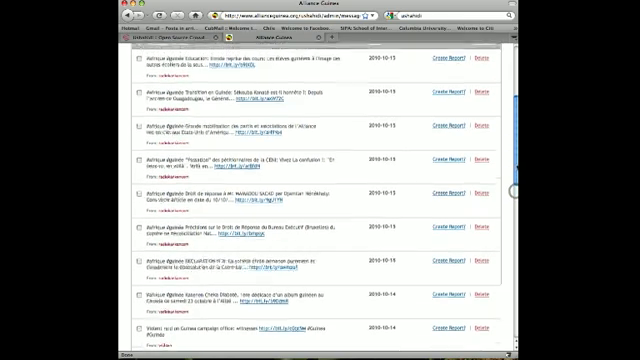
scroll("up", 3)
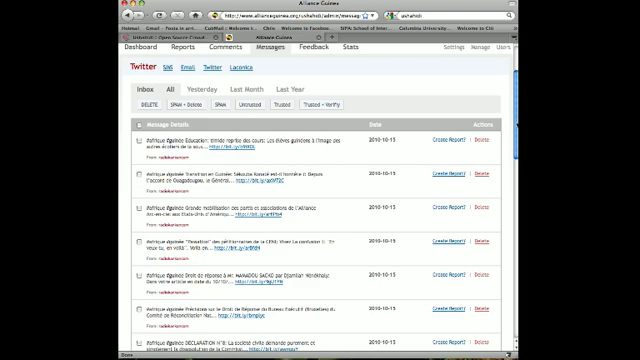
scroll("down", 3)
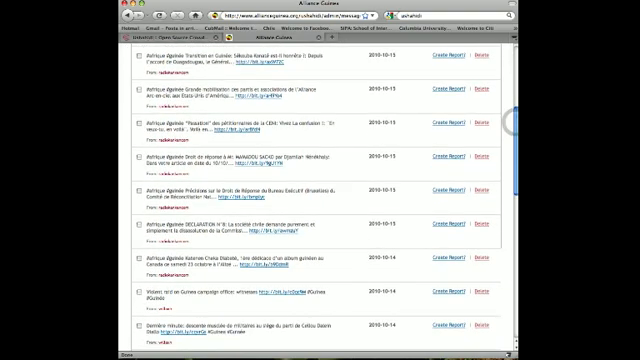
scroll("up", 3)
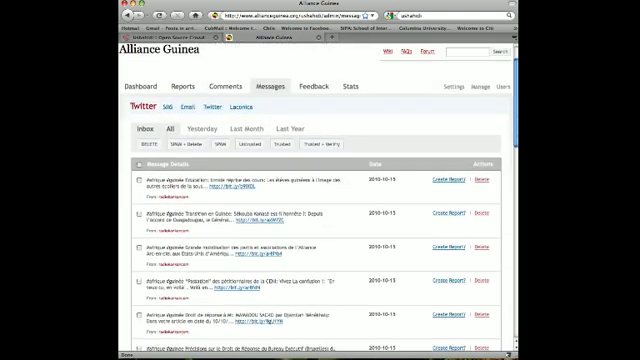
Scroll down the Twitter inbox to the chosen tweet and follow its shortened article link.
scroll("down", 3)
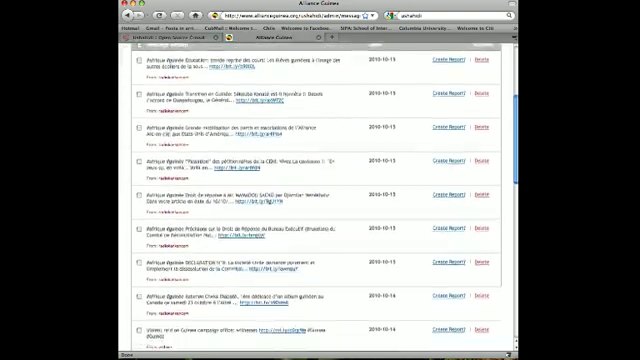
scroll("down", 3)
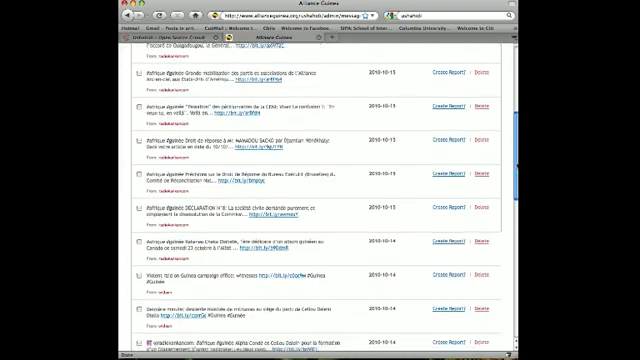
scroll("down", 3)
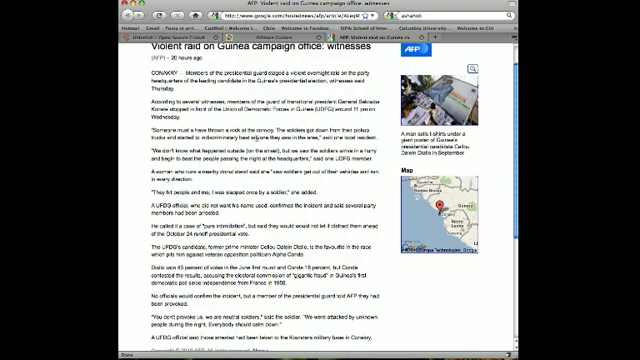
Read through the AFP article on the Guinea campaign office raid.
scroll("down", 3)
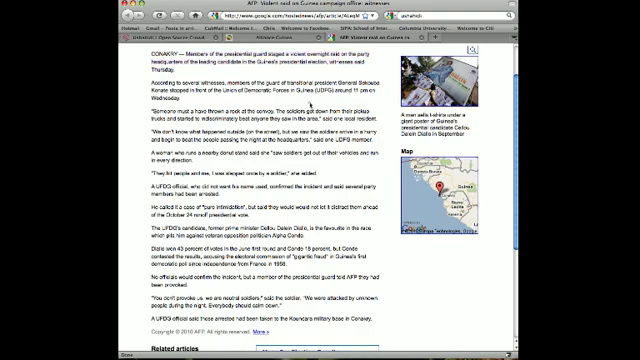
scroll("down", 3)
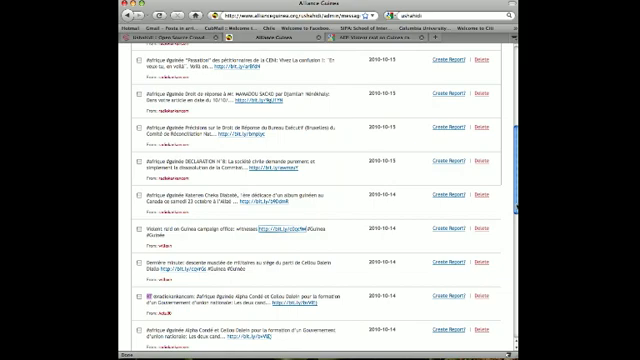
Leave the Twitter messages and bring up the admin Reports list.
scroll("up", 3)
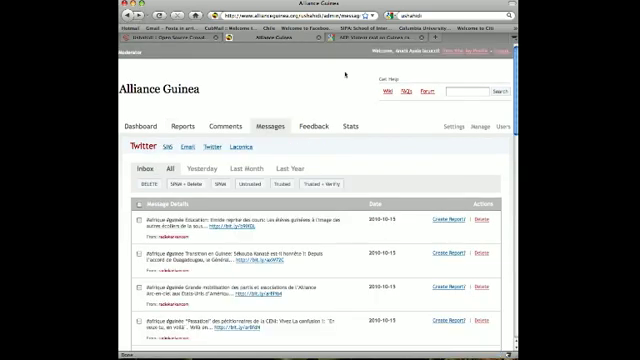
left_click(472, 94)
type("violent road")
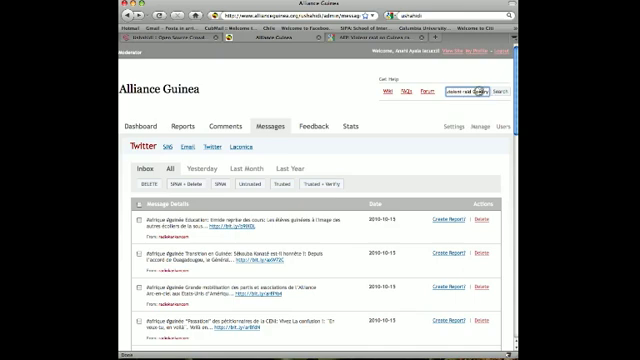
left_click(514, 88)
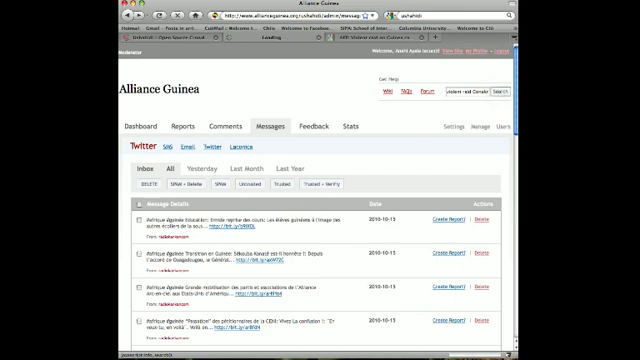
left_click(184, 126)
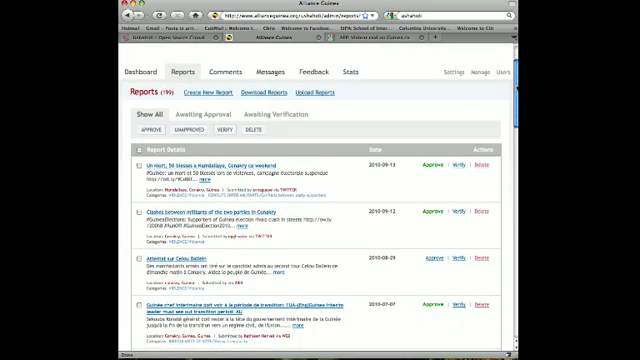
scroll("down", 3)
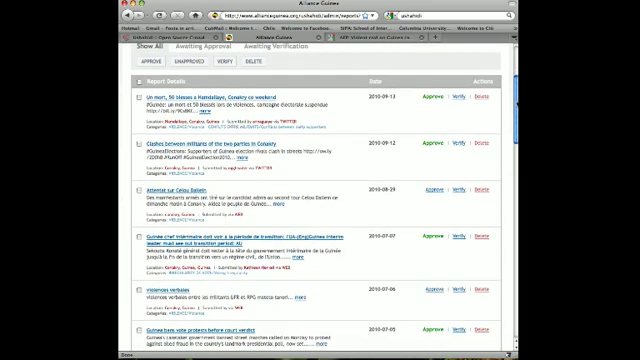
scroll("down", 3)
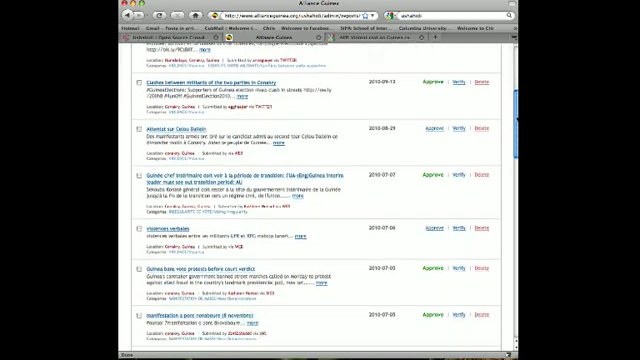
scroll("down", 3)
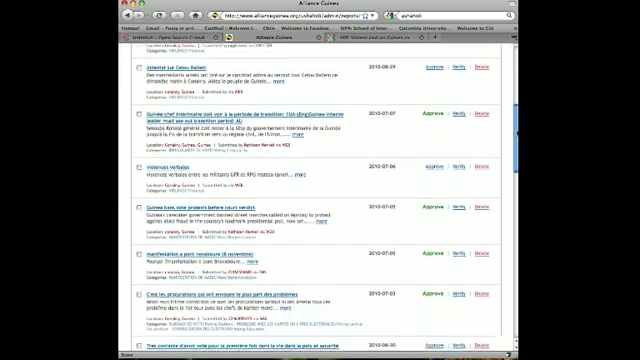
scroll("down", 3)
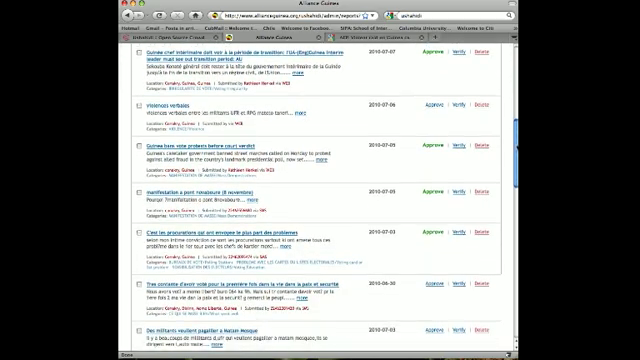
scroll("down", 3)
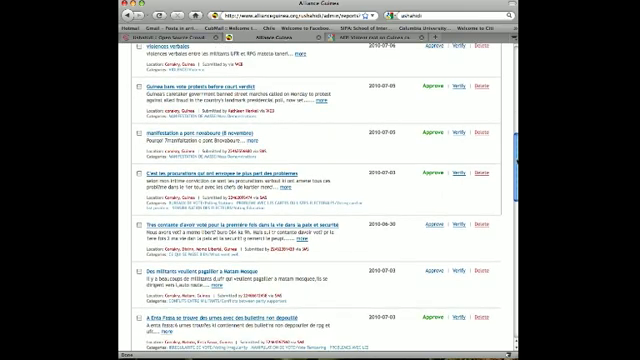
scroll("down", 3)
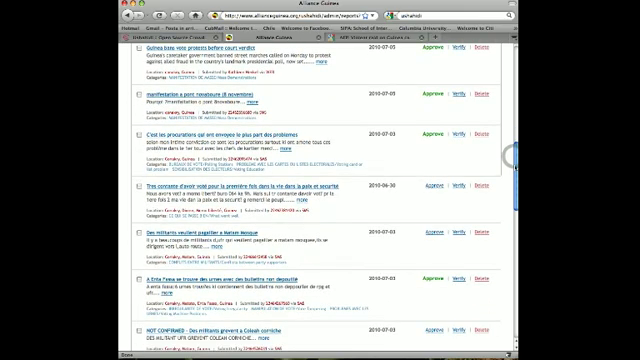
scroll("down", 3)
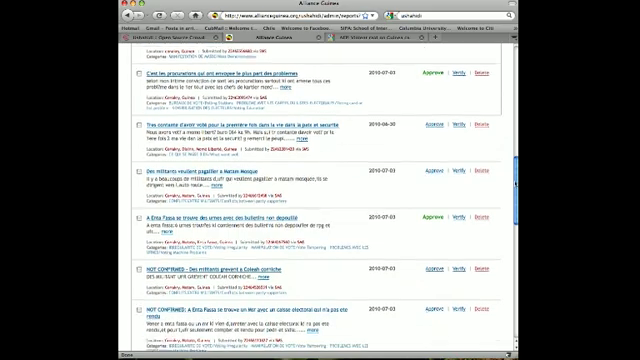
scroll("down", 3)
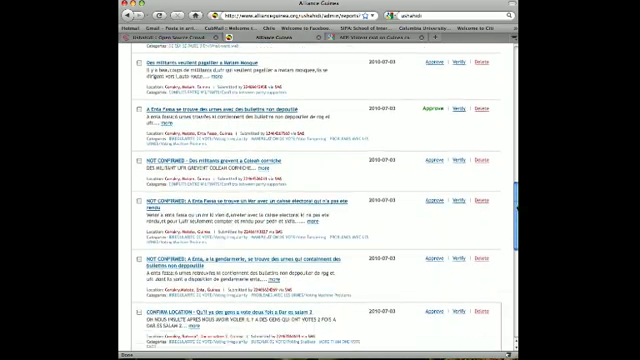
scroll("down", 3)
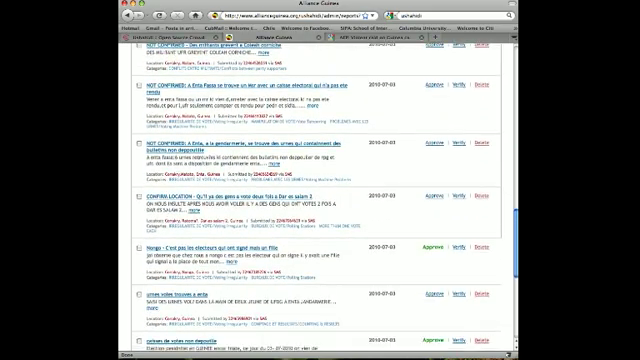
Return to the Twitter inbox, start Create Report from a tweet and mark its location on the map.
scroll("down", 3)
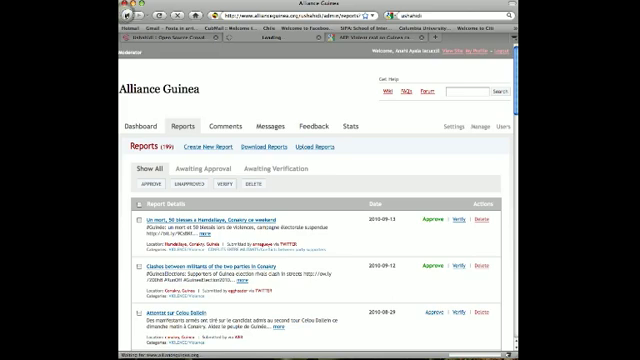
left_click(268, 128)
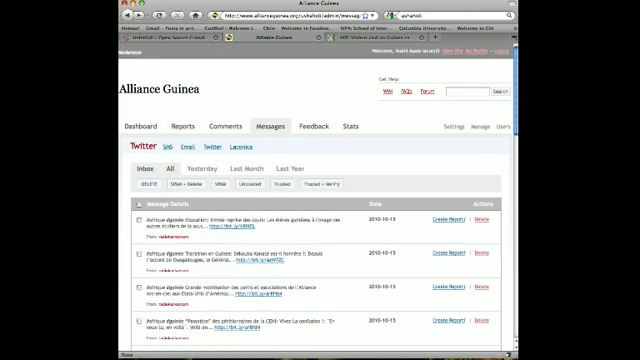
scroll("down", 3)
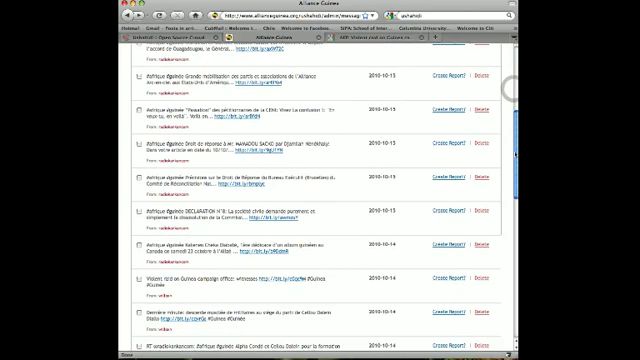
scroll("down", 3)
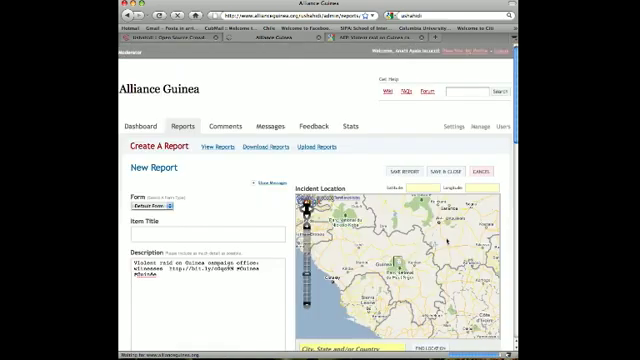
left_click(396, 262)
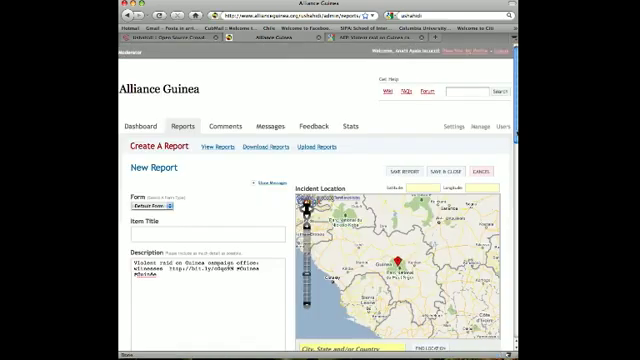
Copy the AFP article text and paste it into the report's Description field.
scroll("down", 3)
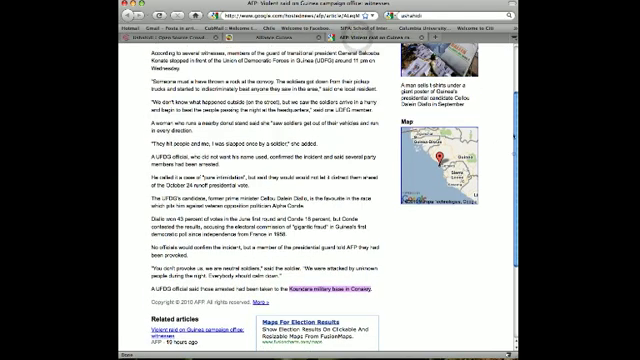
scroll("up", 3)
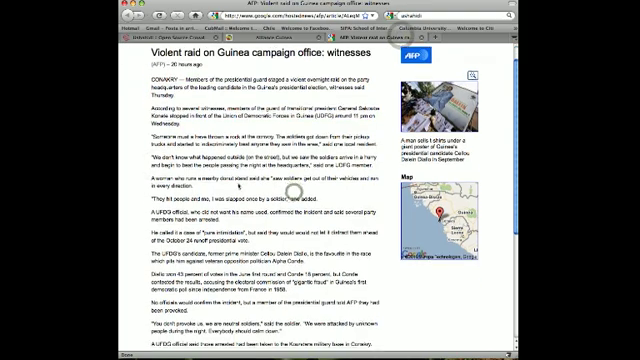
scroll("down", 3)
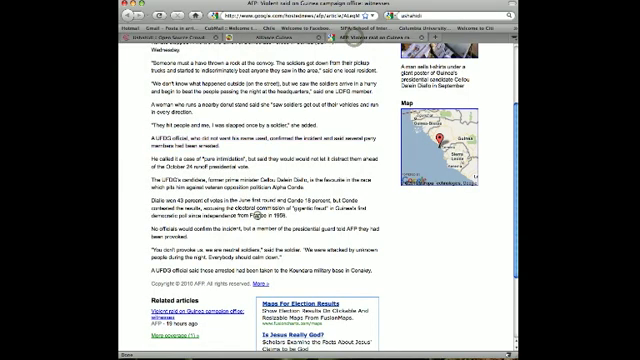
scroll("down", 3)
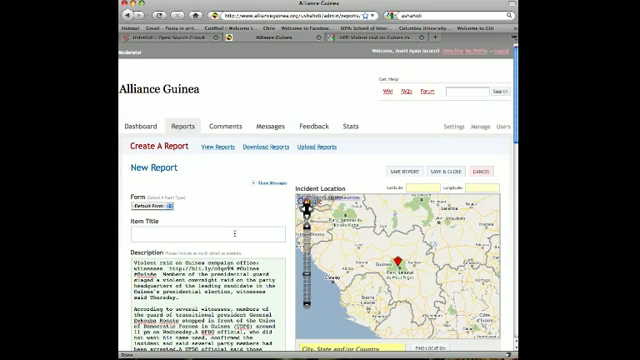
Title the report with the raid headline and pin the marker on the Guinea coast.
scroll("down", 3)
type("Violent raid on Guinea campaign office in conakry")
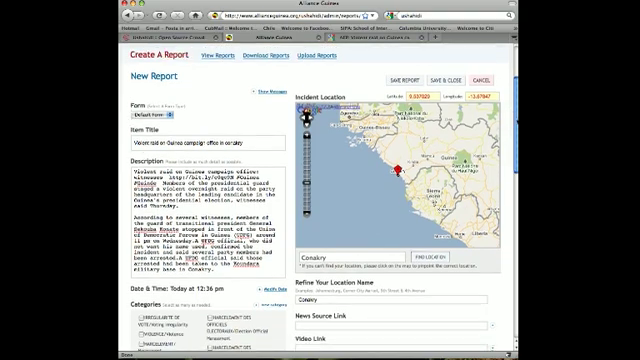
Switch back from the article to the report form and scroll to the category and source fields.
scroll("down", 3)
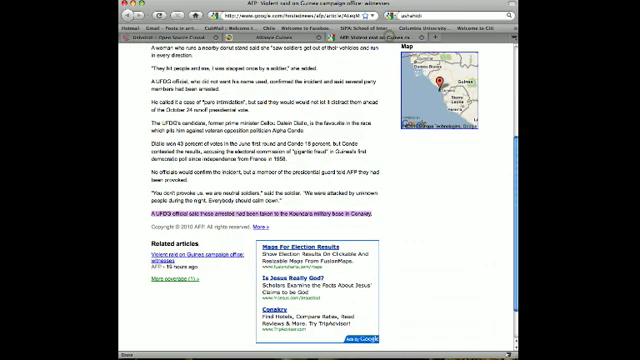
scroll("up", 3)
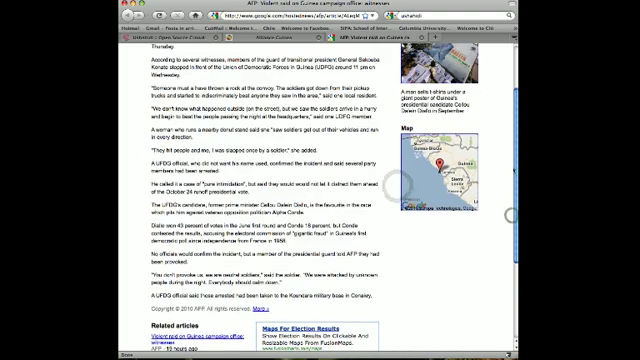
scroll("up", 3)
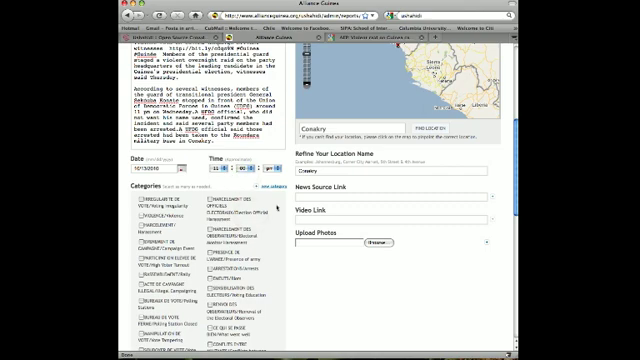
scroll("down", 3)
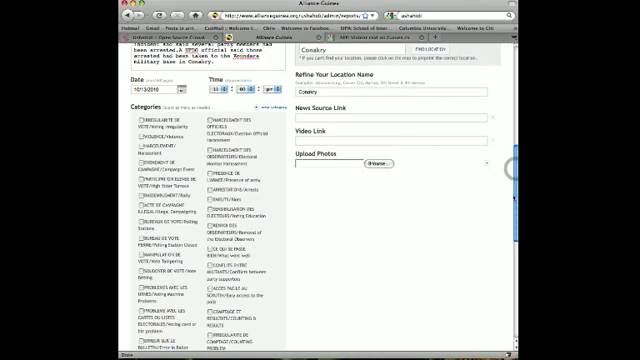
Tick the categories matching the riot story in the report's Categories list.
scroll("down", 3)
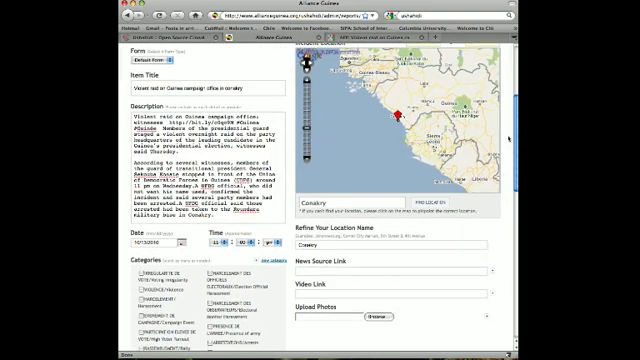
scroll("up", 3)
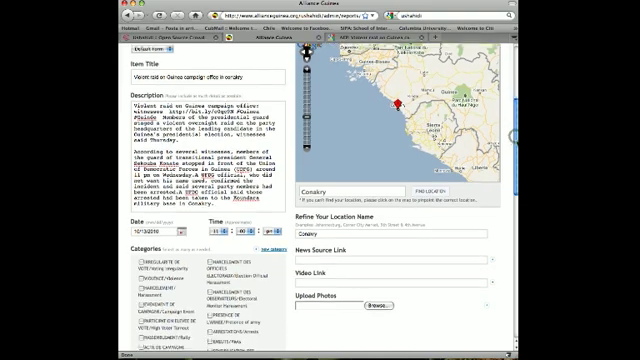
scroll("down", 3)
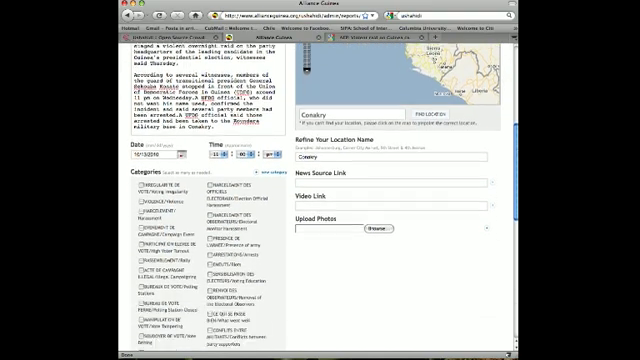
scroll("down", 3)
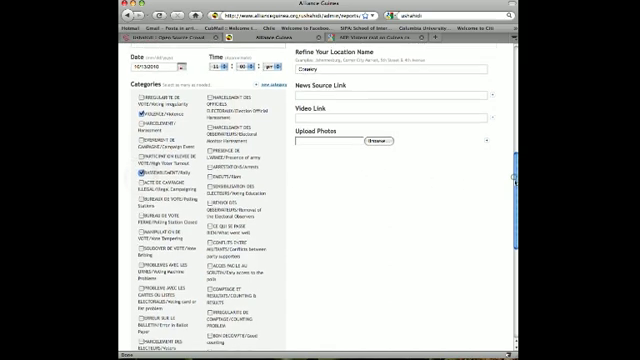
scroll("down", 3)
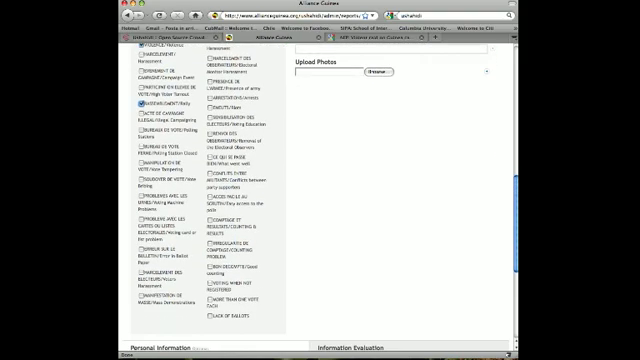
scroll("down", 3)
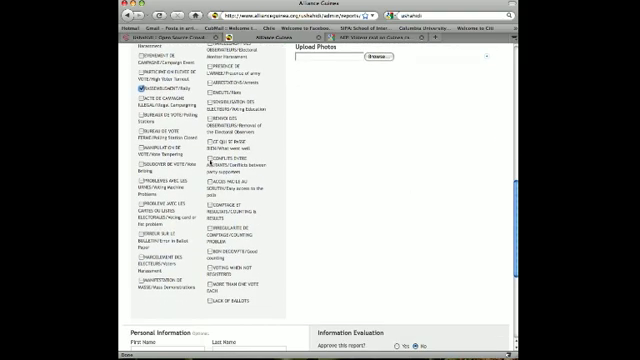
left_click(200, 164)
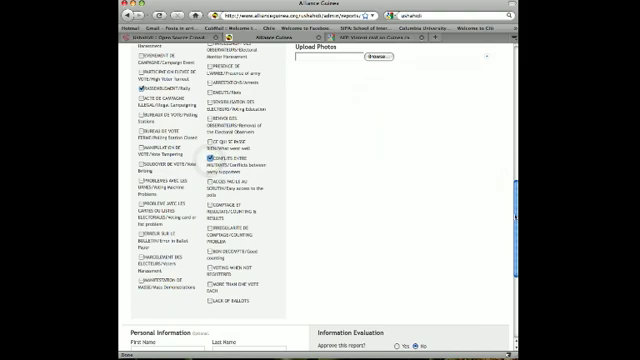
scroll("down", 3)
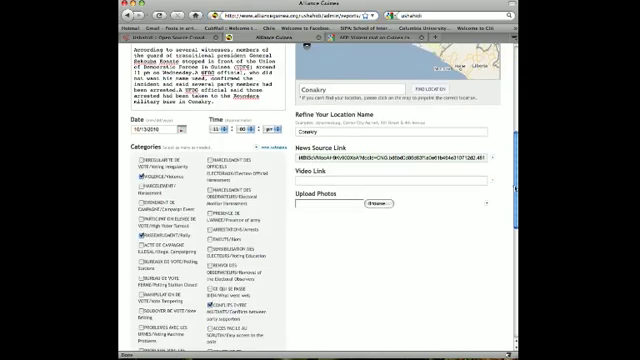
Fill in the reporter's Personal Information fields below the news source link.
scroll("down", 3)
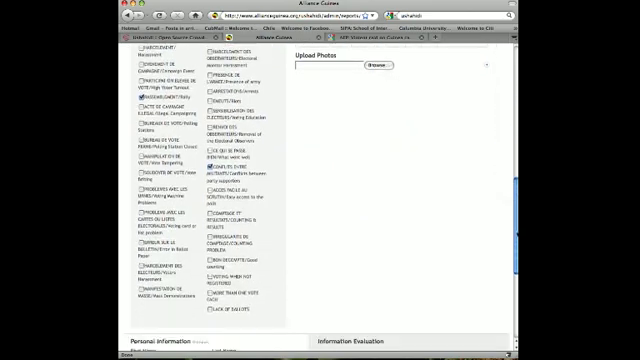
scroll("down", 3)
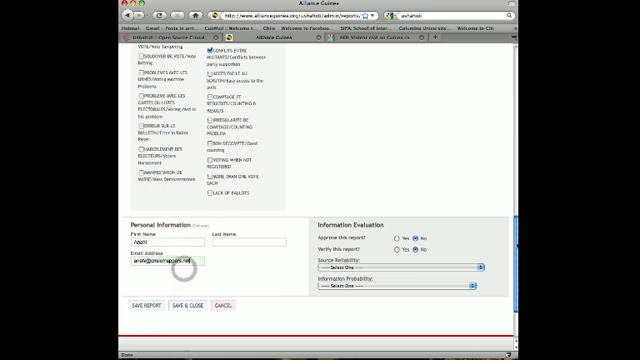
scroll("up", 3)
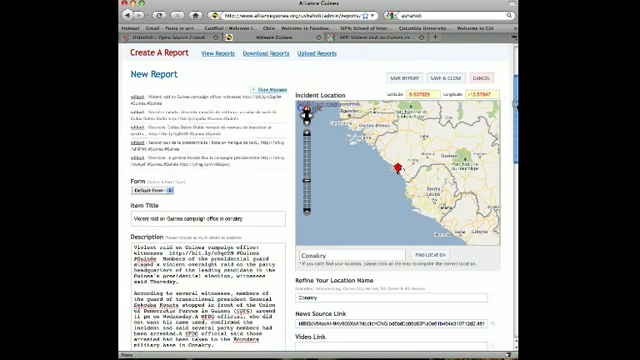
scroll("down", 3)
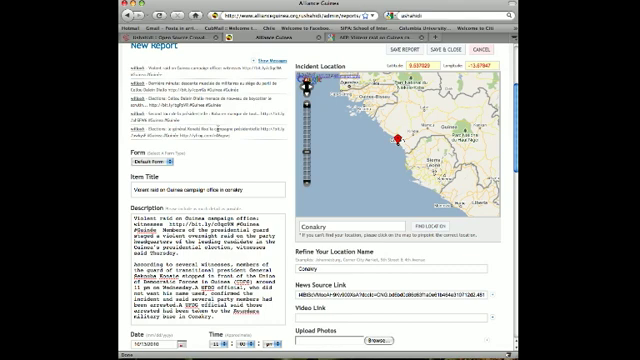
mouse_move(256, 132)
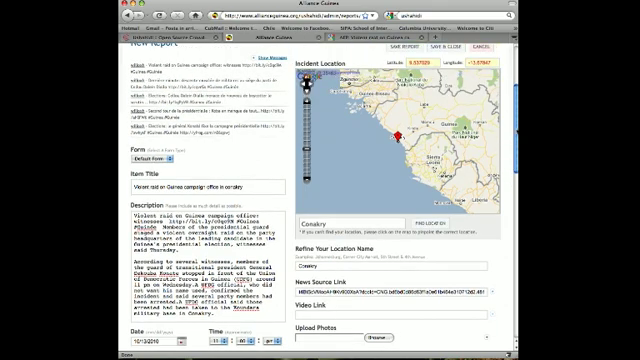
scroll("down", 3)
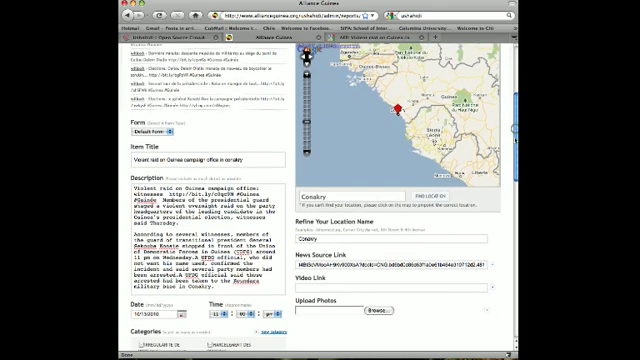
scroll("down", 3)
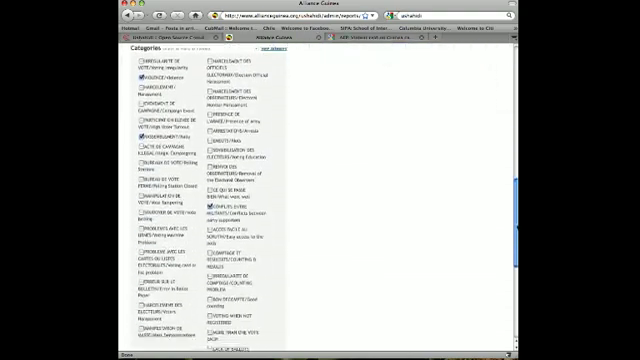
scroll("down", 3)
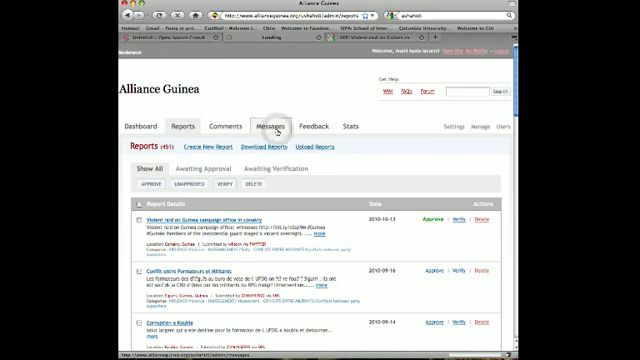
Return to the incoming Twitter messages inbox after saving the report.
left_click(268, 126)
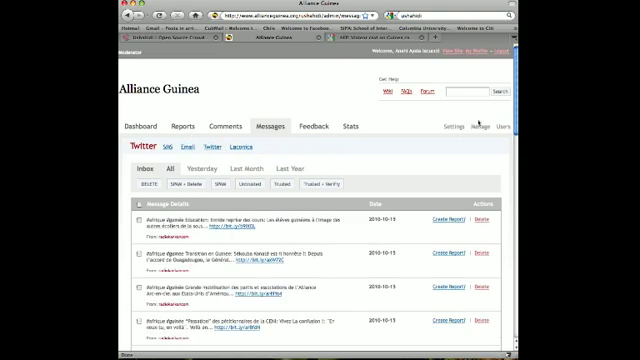
Scroll the Twitter inbox to the source tweet now showing View Report.
scroll("down", 3)
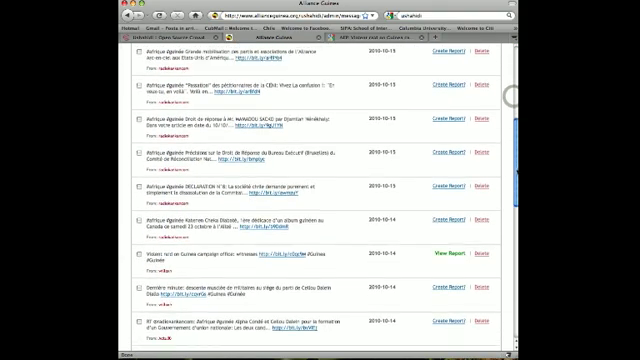
scroll("down", 3)
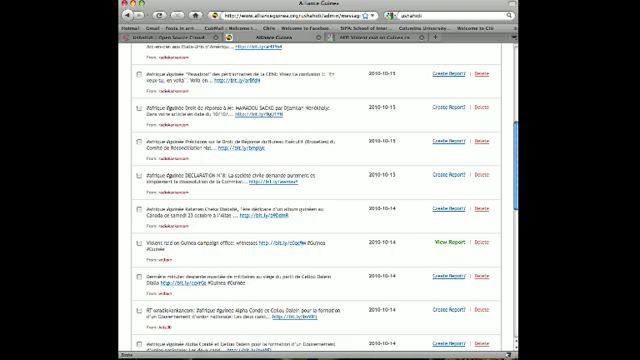
scroll("up", 3)
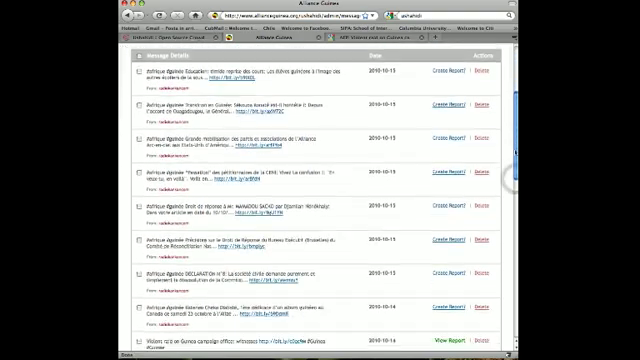
scroll("down", 3)
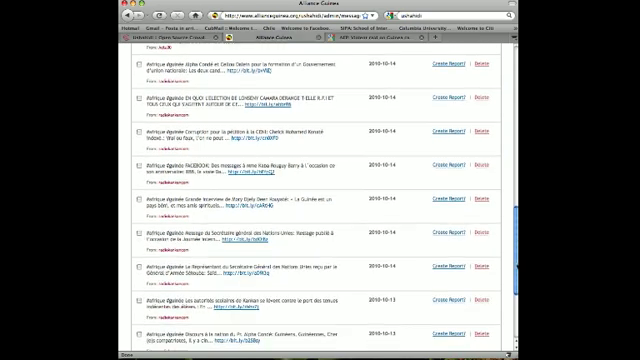